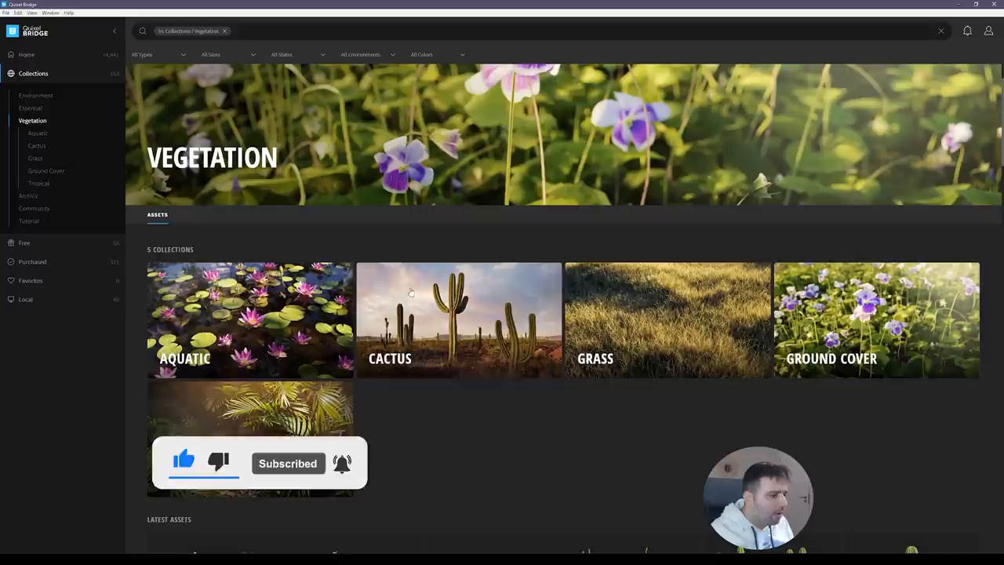
# - Open the Tropical vegetation collection and select the Areca Palm asset
pyautogui.scroll(-3)
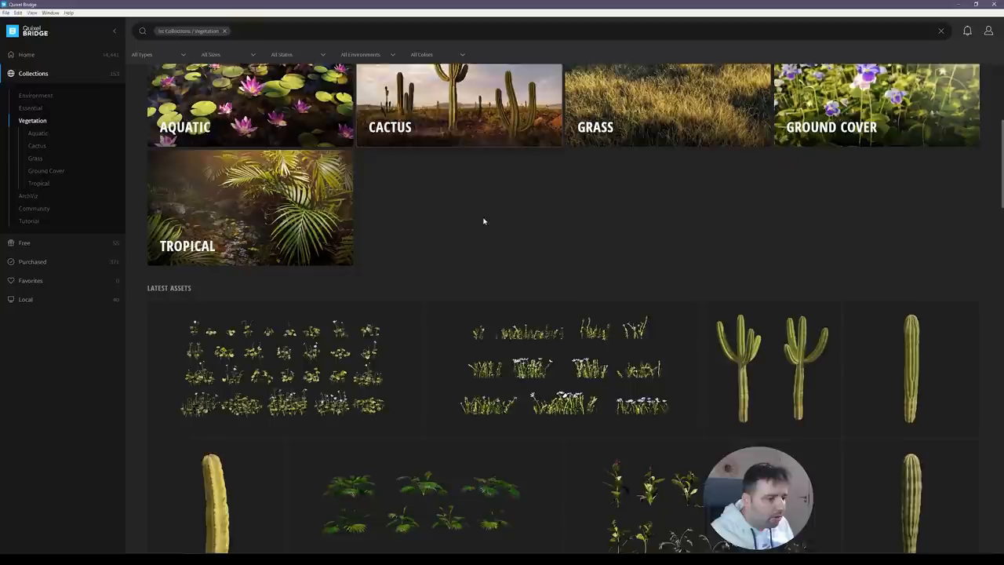
pyautogui.click(250, 208)
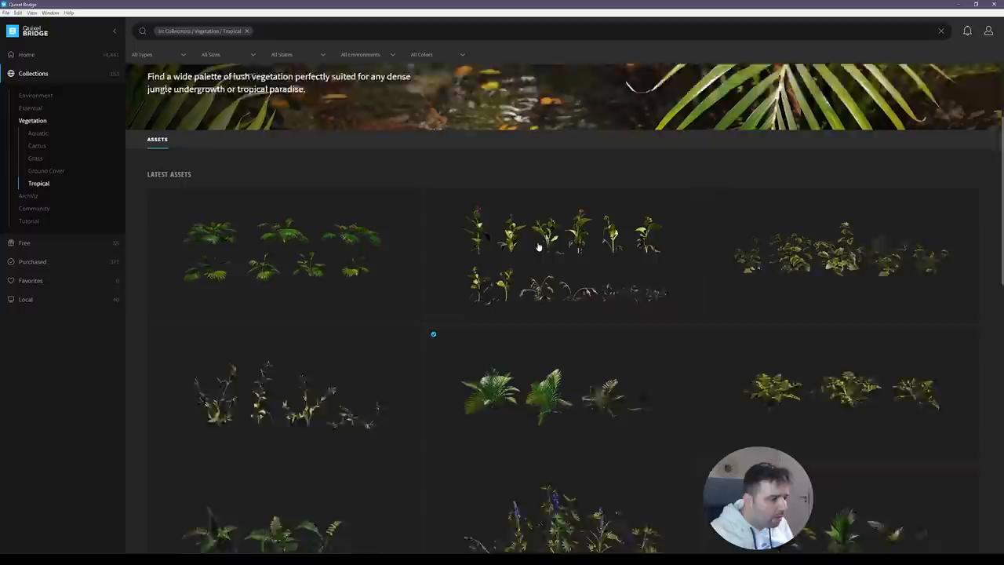
pyautogui.scroll(-3)
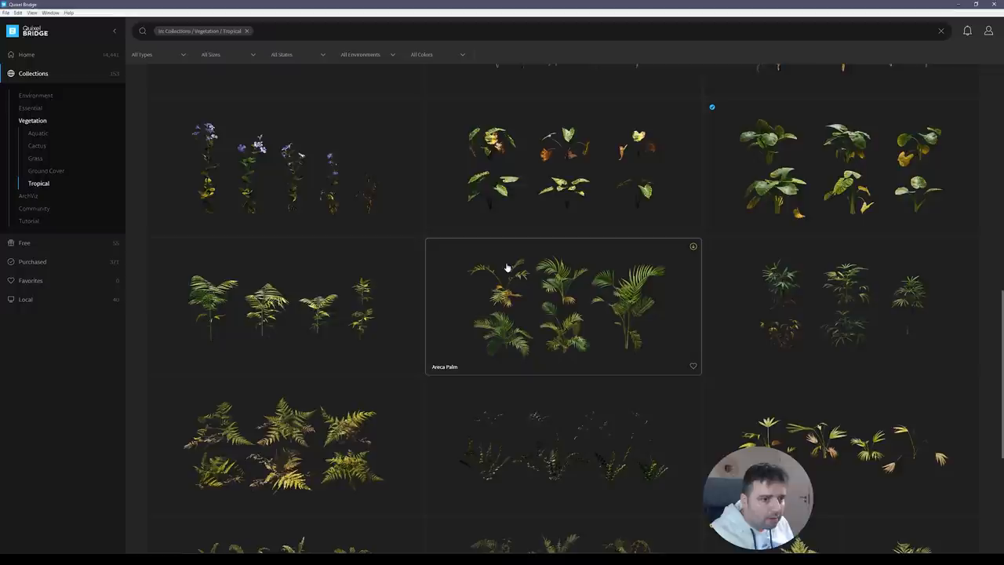
pyautogui.click(562, 306)
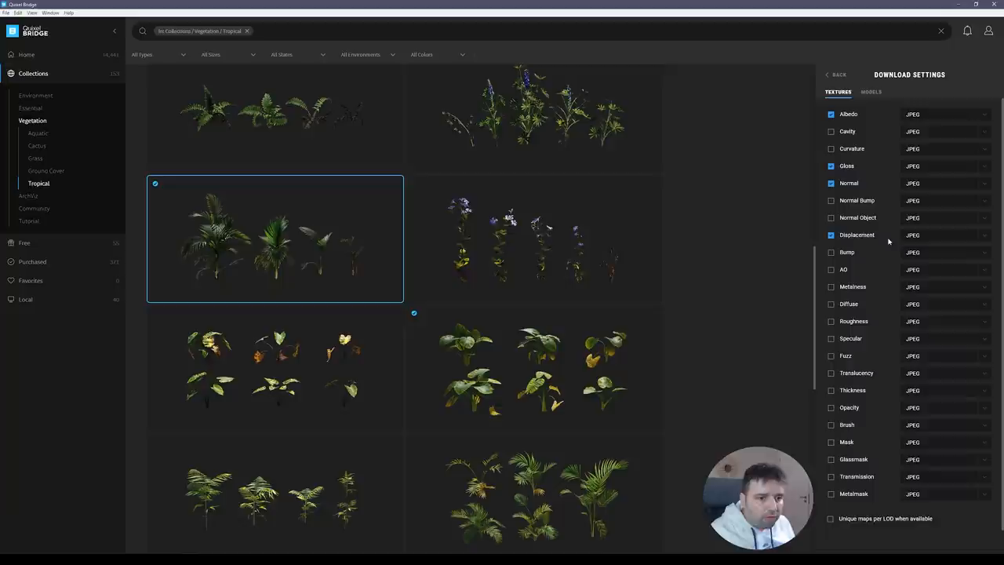
# - Set the palm's model download options to FBX with LOD 0 enabled
pyautogui.click(870, 92)
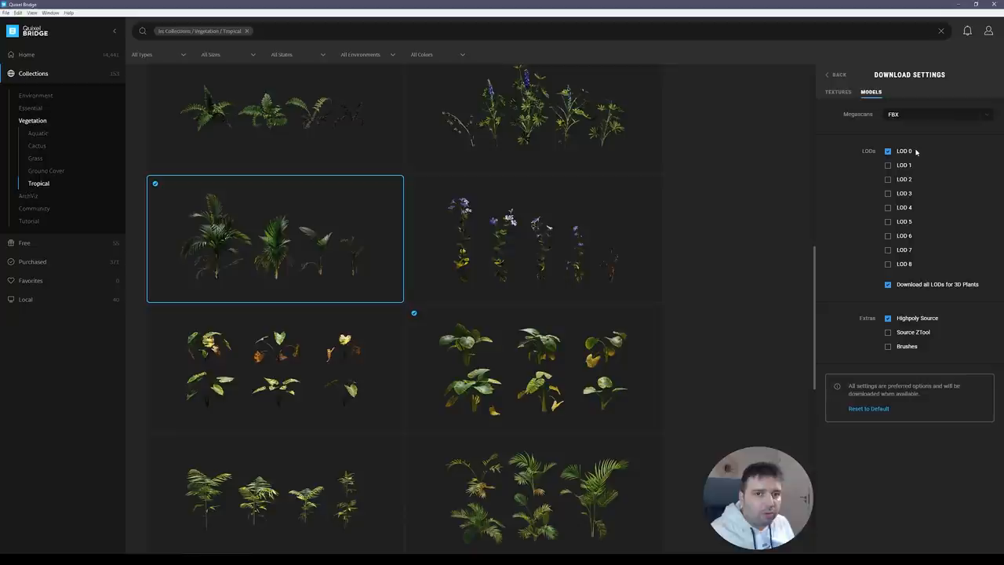
pyautogui.click(888, 318)
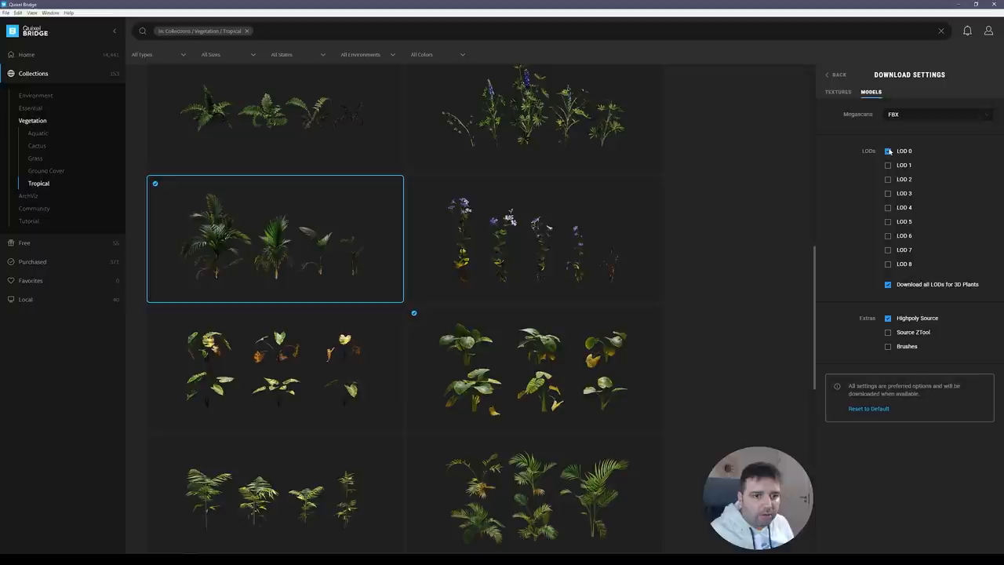
pyautogui.click(838, 92)
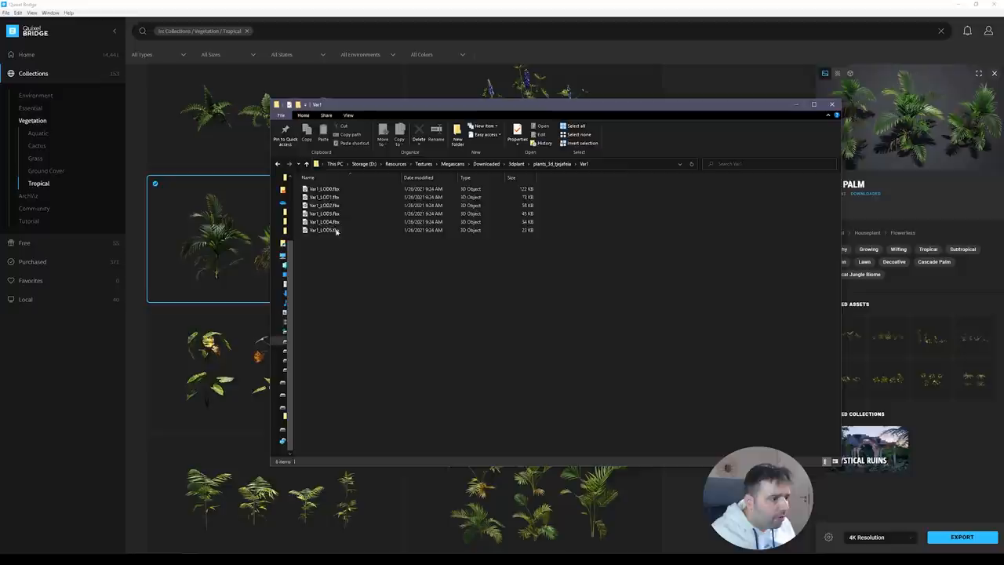
# - View the palm's Var1 LOD .fbx files, then return to the palm asset folder
pyautogui.click(324, 189)
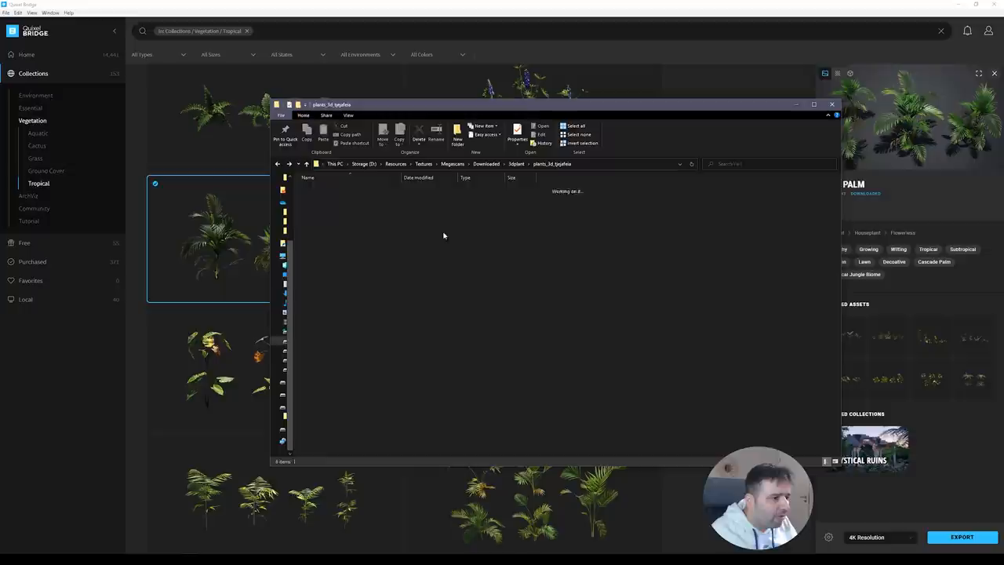
pyautogui.click(345, 254)
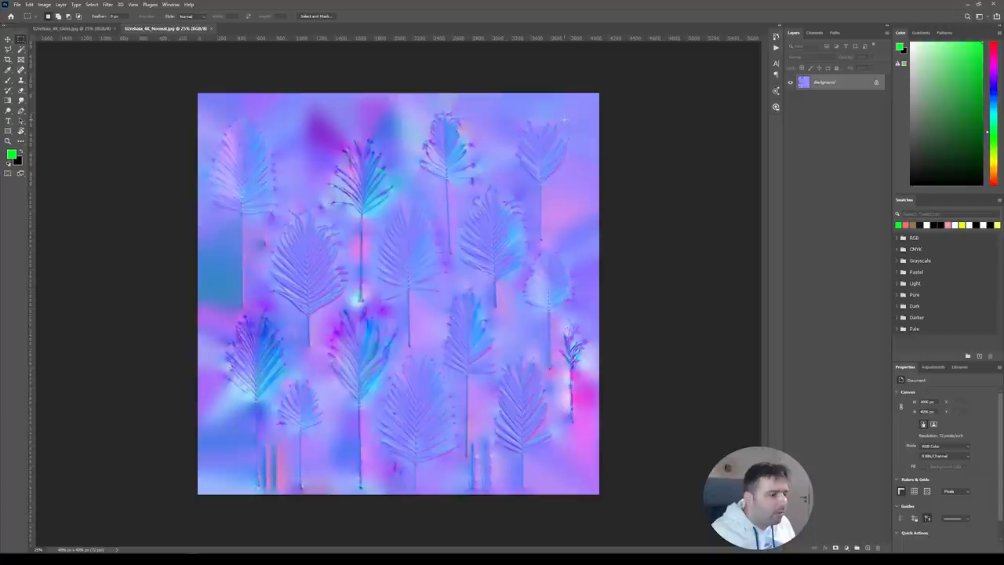
# - Open the palm's 4K_Normal.jpg texture in Photoshop
pyautogui.click(813, 76)
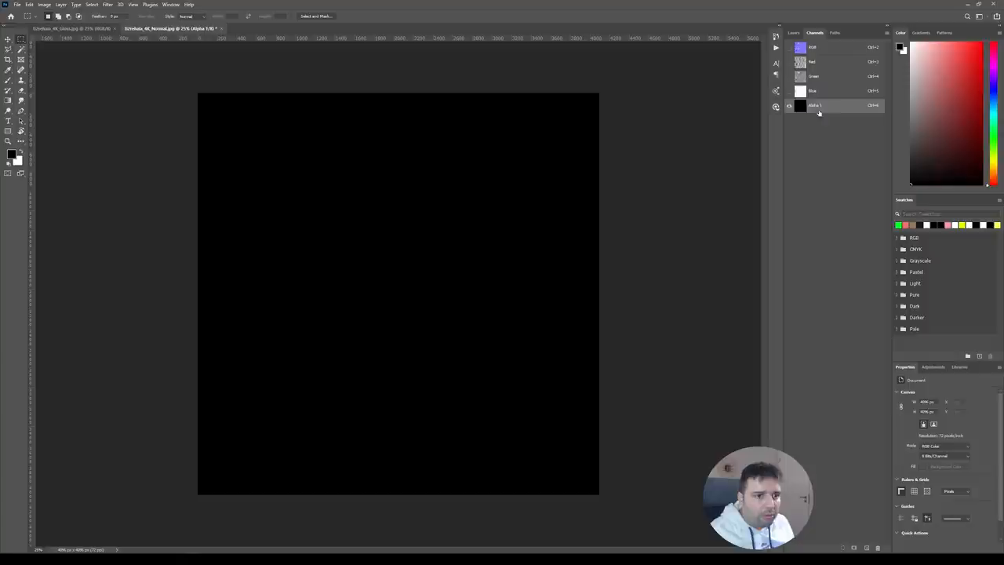
# - Create a new black Alpha 1 channel in the Channels panel
pyautogui.click(813, 47)
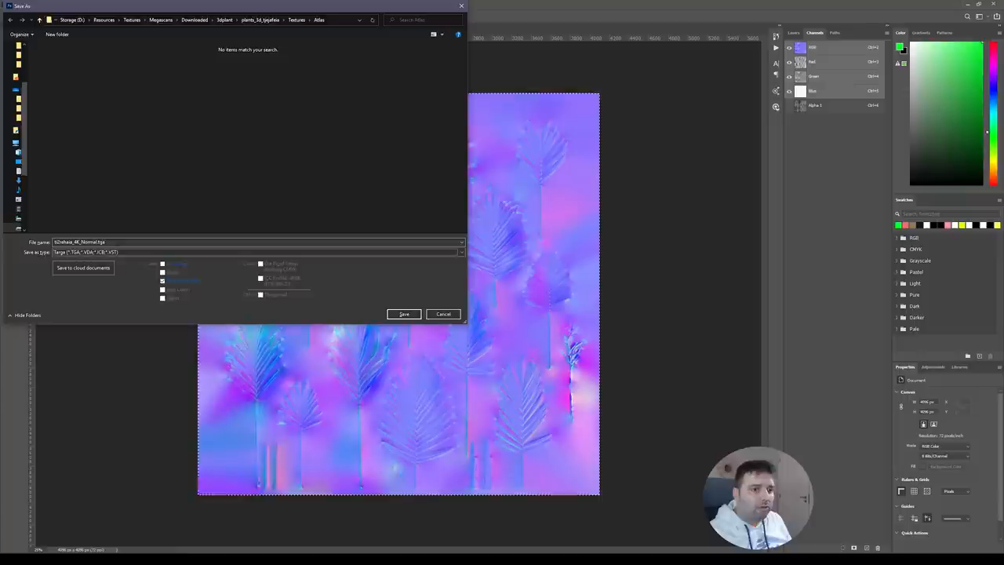
# - Save the normal map as a Targa (.TGA) file in Textures/Atlas
pyautogui.click(403, 314)
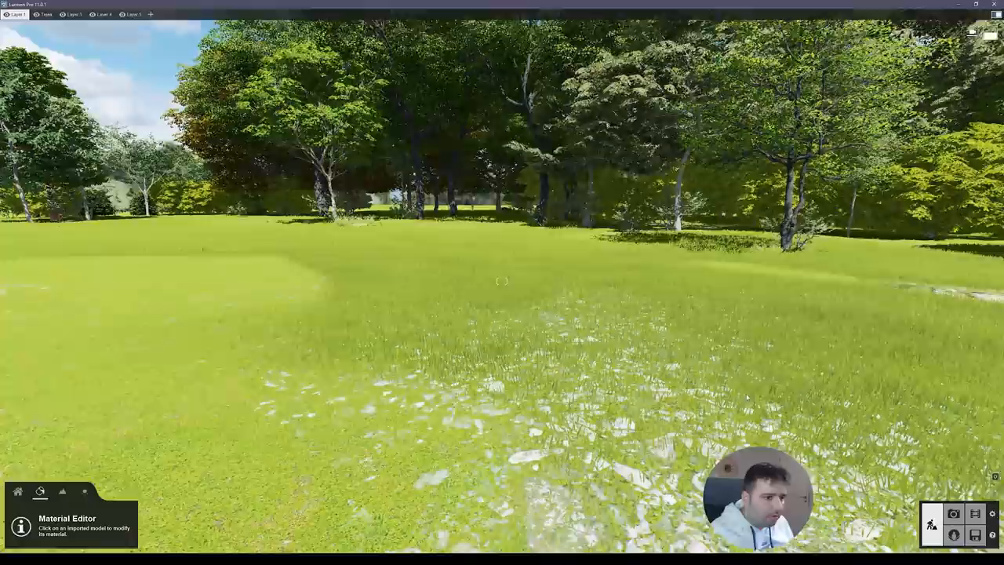
# - Import the palm's Var1 LOD0 FBX under a new name in the Main category
pyautogui.click(17, 519)
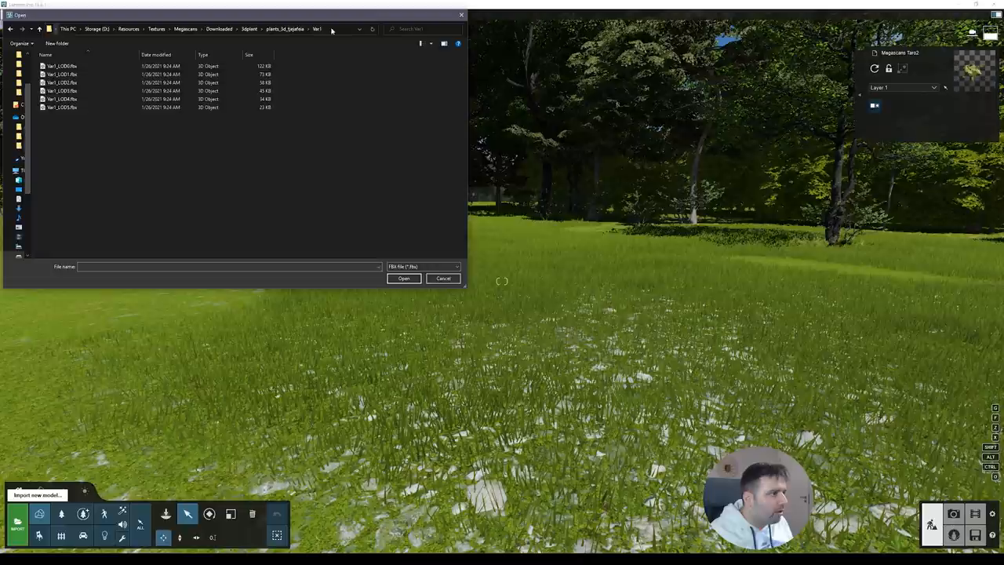
pyautogui.click(404, 278)
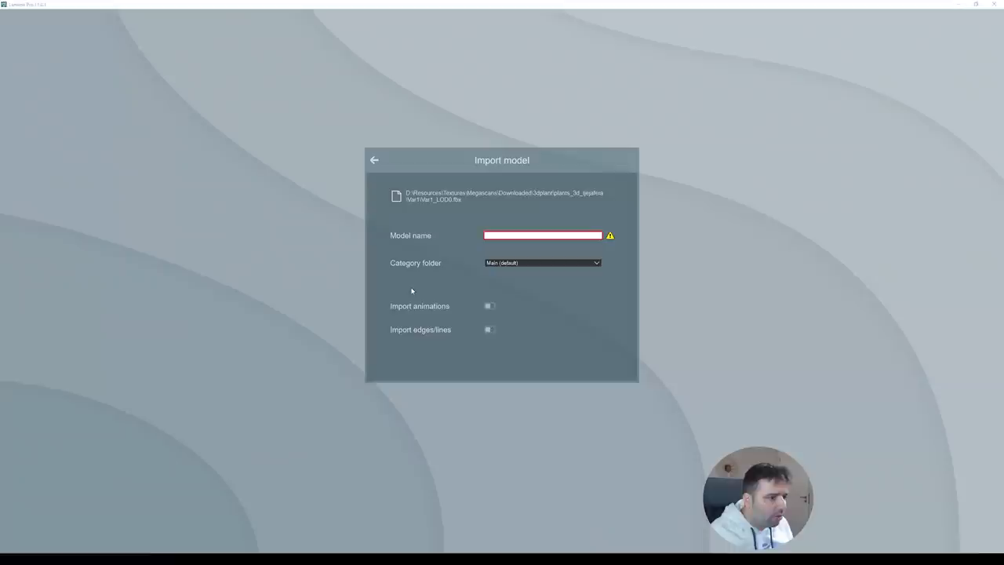
pyautogui.click(374, 160)
pyautogui.write('CATPA')
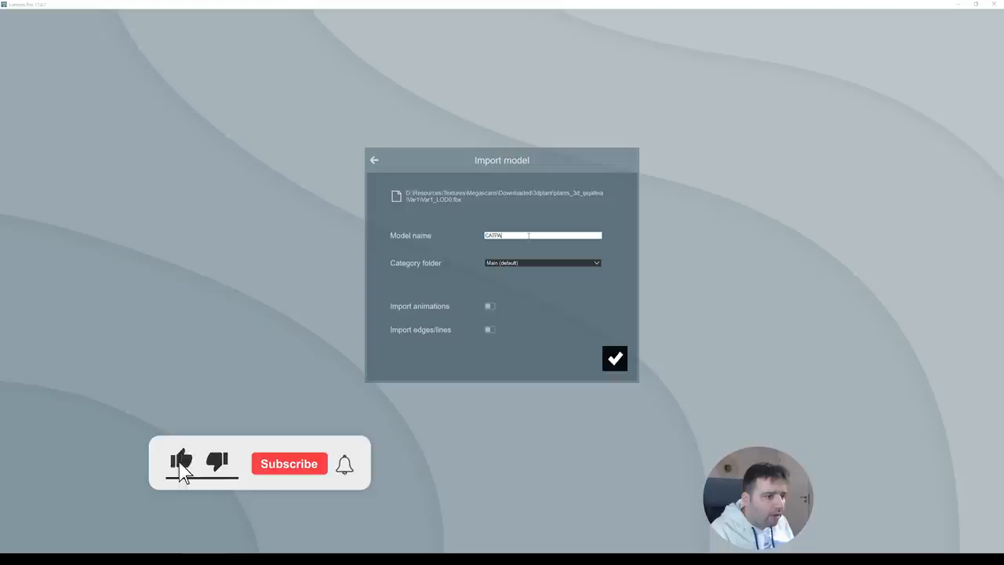
pyautogui.click(614, 359)
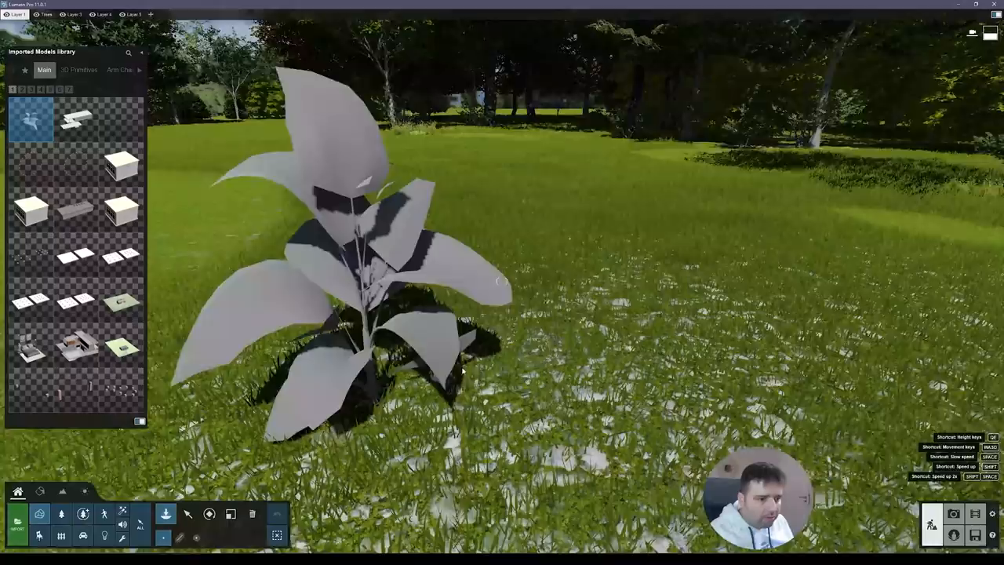
# - Place the palm on the lawn and assign the 4K albedo as the leaf colour map
pyautogui.click(361, 274)
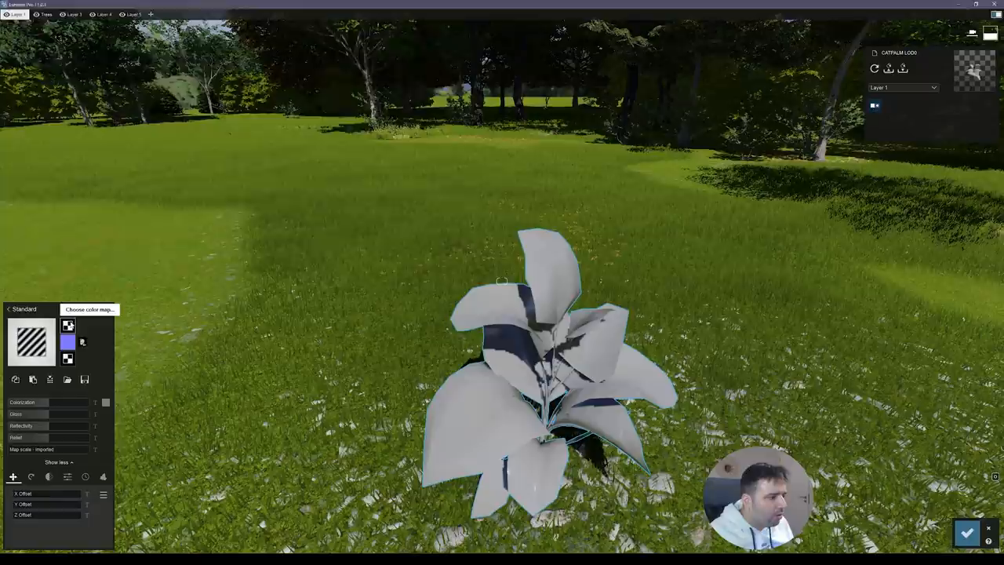
pyautogui.click(88, 308)
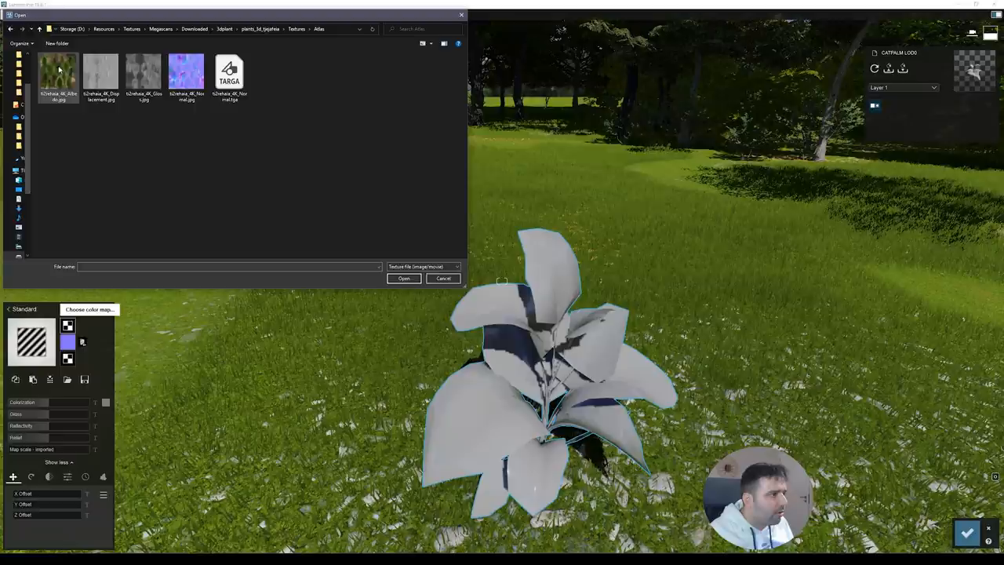
pyautogui.click(443, 277)
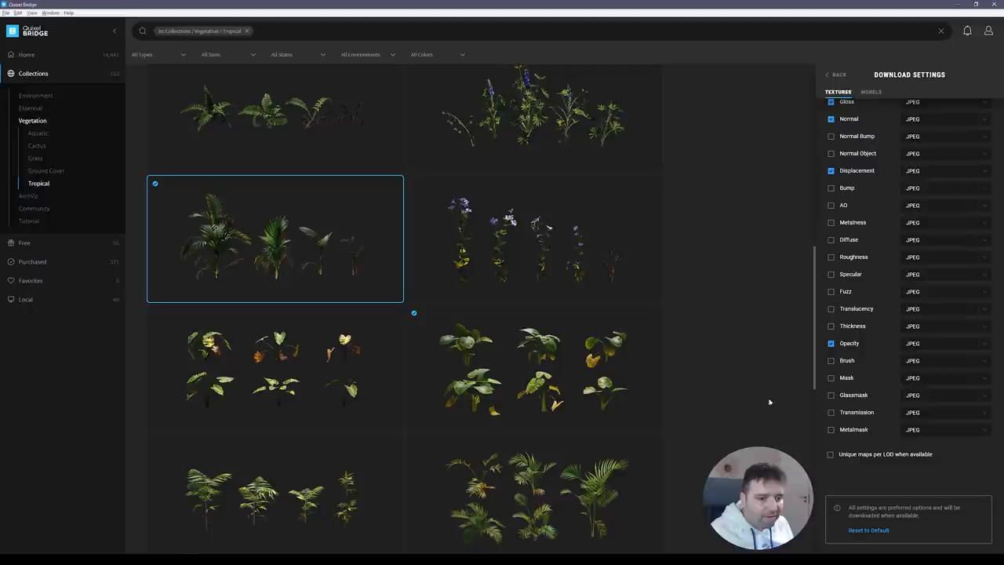
# - Open Quixel Bridge Download Settings to review the Normal, Displacement and Opacity texture options
pyautogui.click(838, 74)
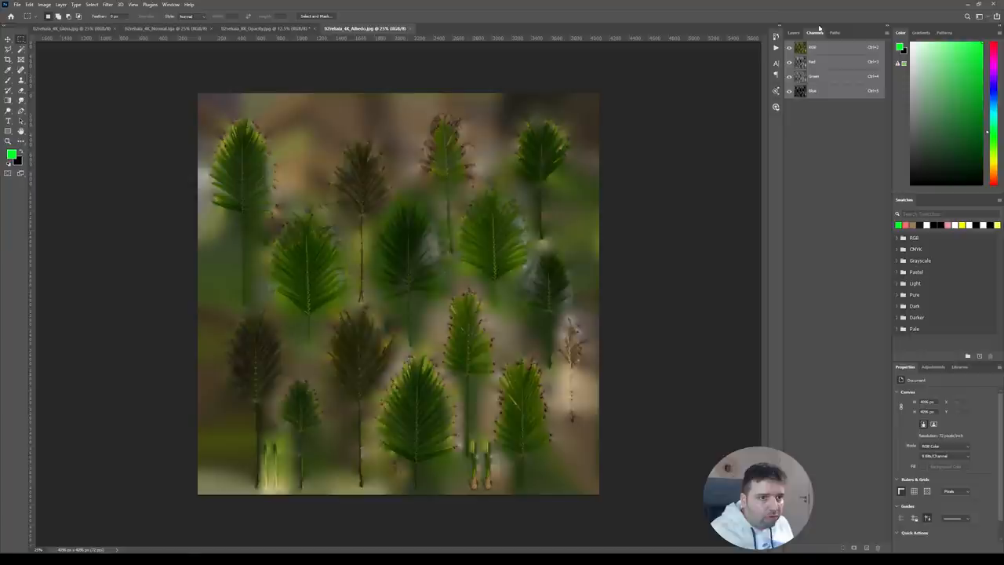
# - Inspect the albedo texture's RGB, Red, Green and Blue channels for transparency
pyautogui.click(246, 29)
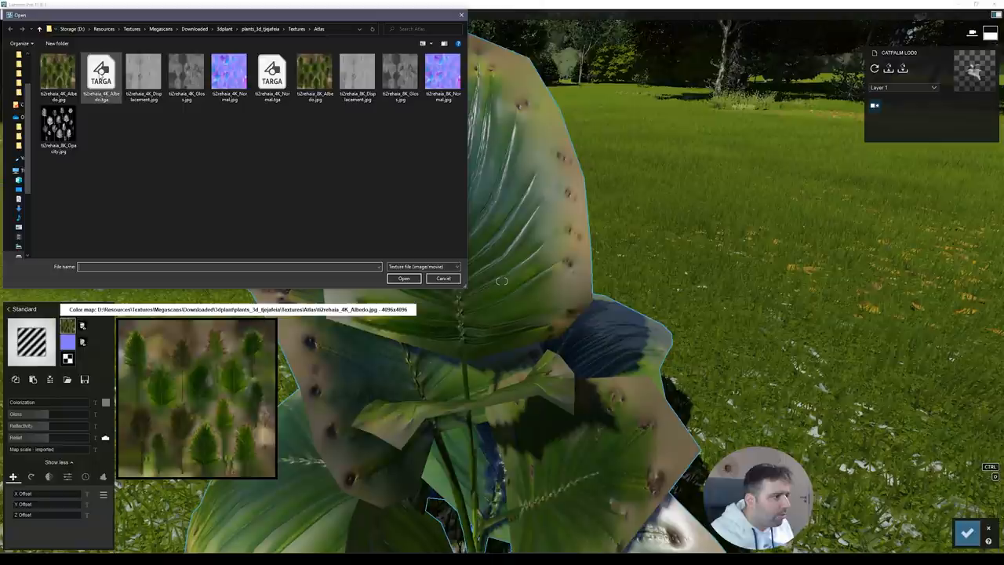
# - Set the 4K Albedo TGA as the palm's color map and load its 4K Normal TGA
pyautogui.click(404, 277)
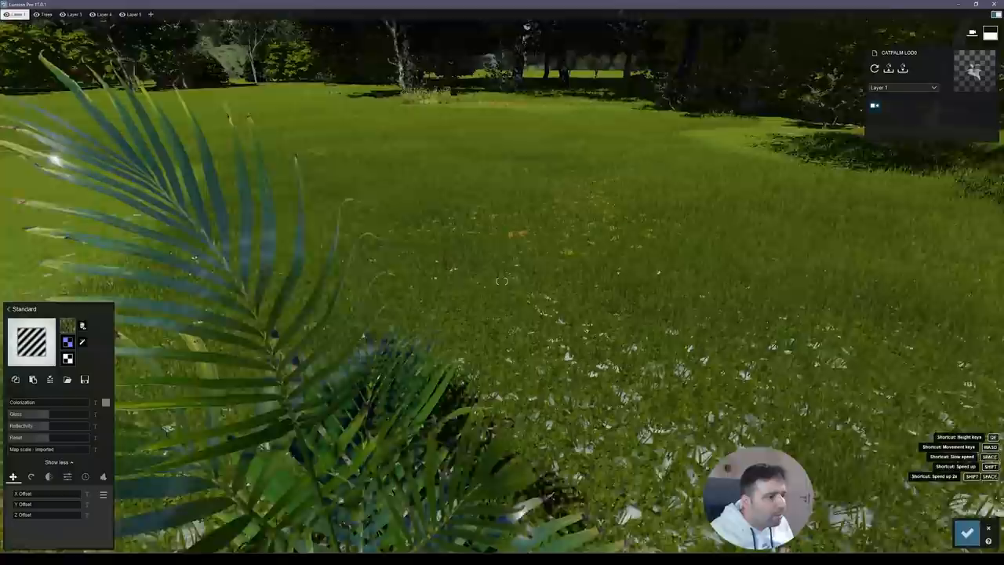
pyautogui.click(68, 341)
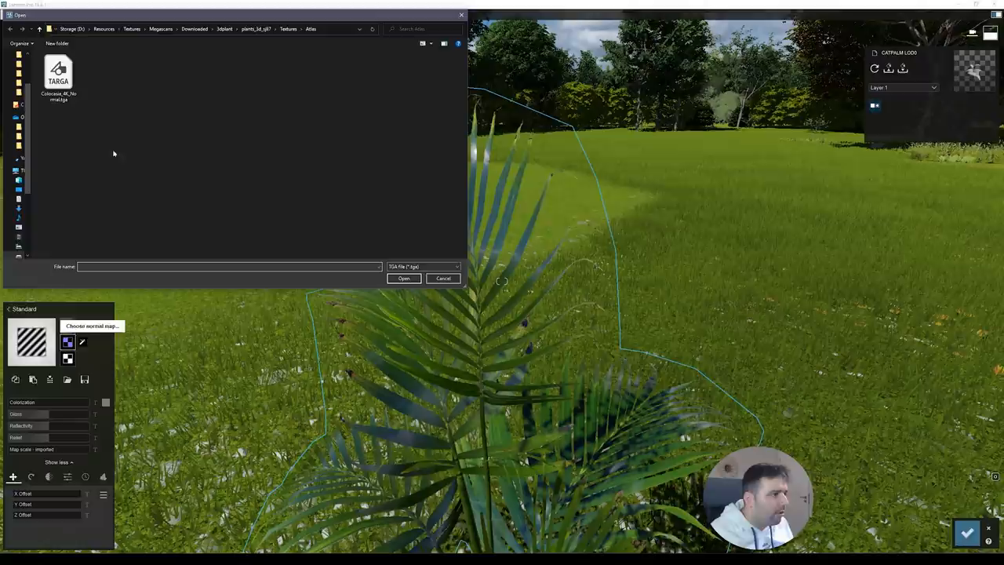
pyautogui.click(58, 71)
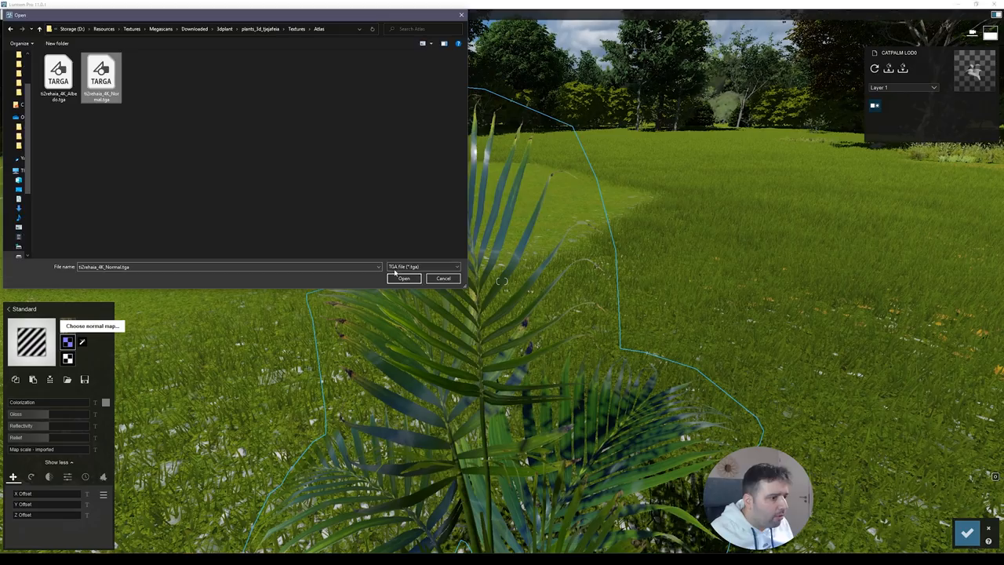
pyautogui.click(404, 279)
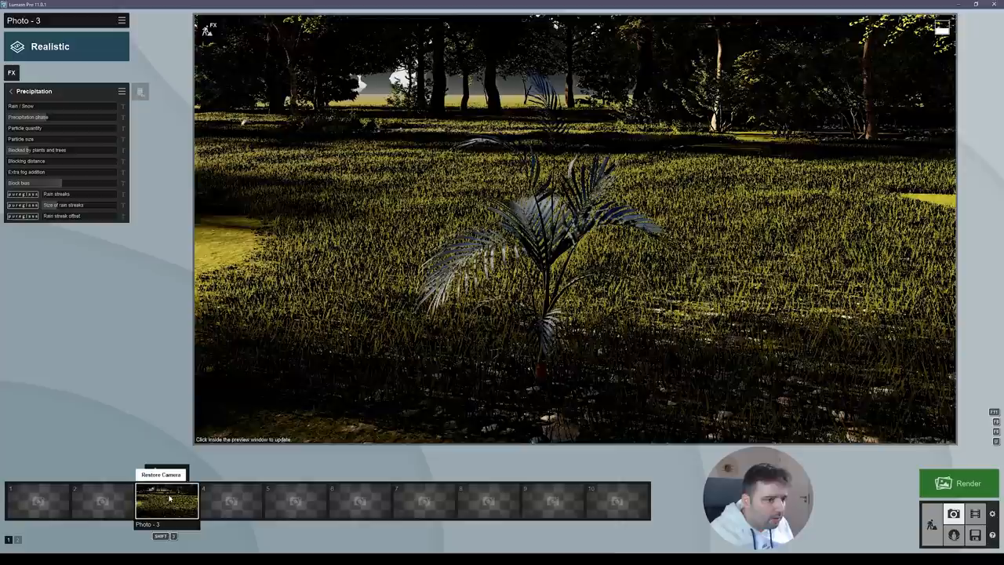
# - Restore the saved Photo 3 camera view of the palm in the park
pyautogui.click(968, 483)
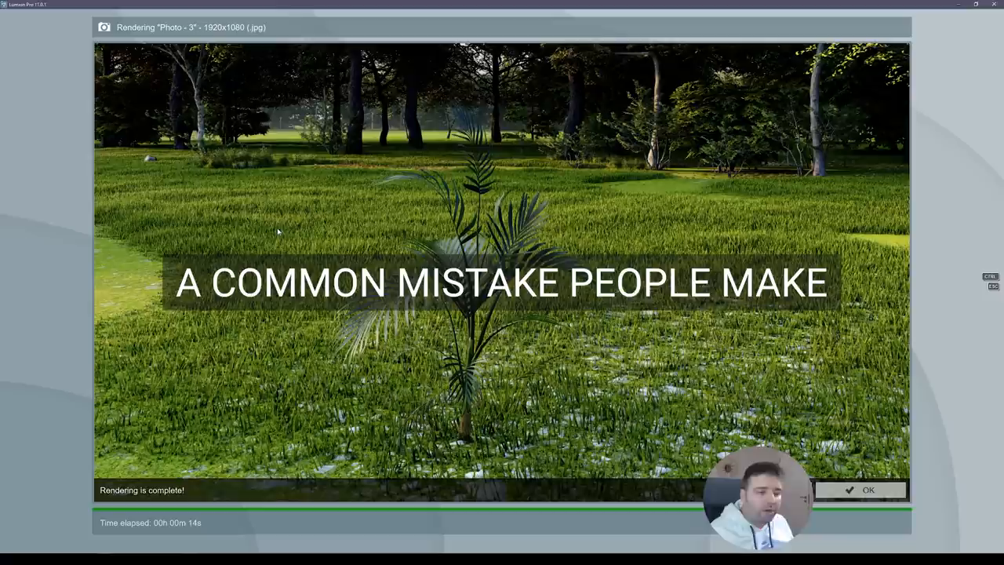
# - Close the completed Photo 3 render dialog with OK
pyautogui.click(860, 490)
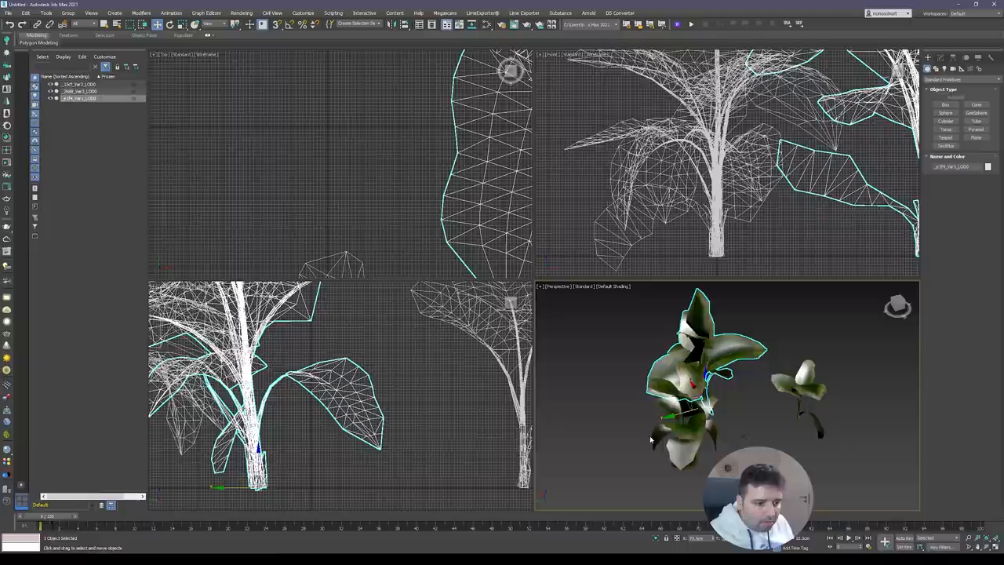
# - Select one of the LOD0 plant models in the Perspective viewport
pyautogui.click(78, 91)
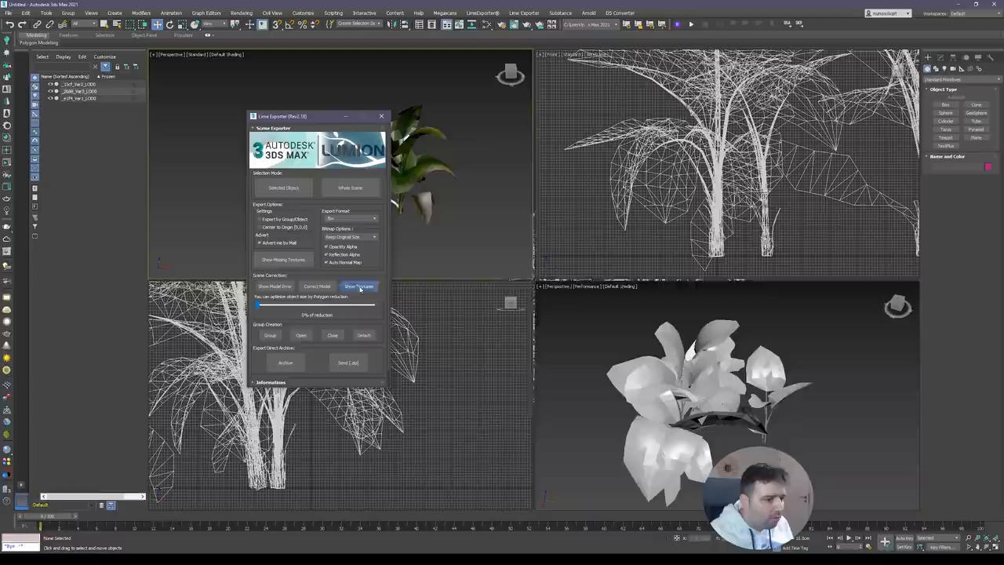
# - Turn on Show Textures in the Lime Exporter to display the plant materials
pyautogui.click(359, 285)
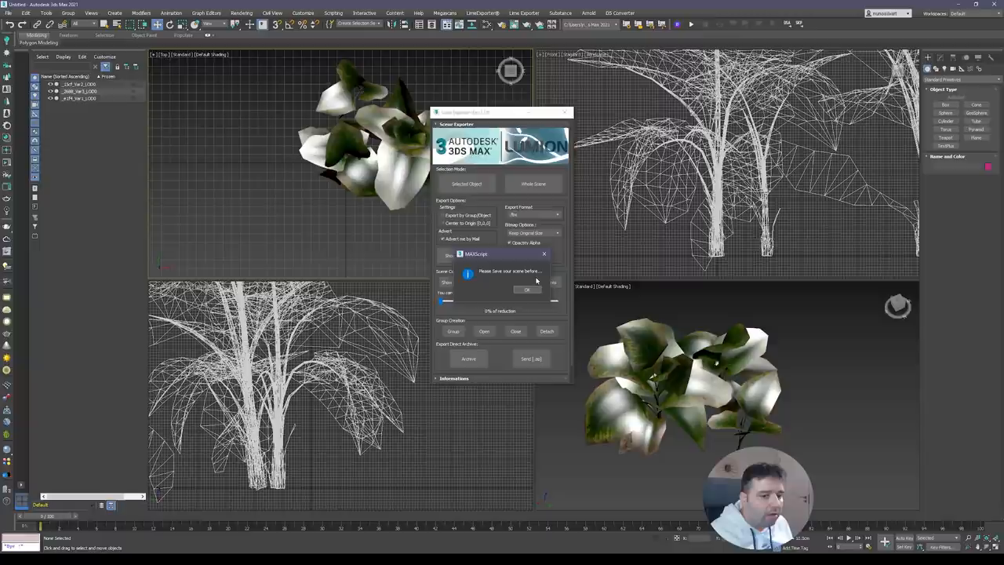
# - Dismiss the save warning, save the scene as PalmCat.max, and accept the converted download
pyautogui.click(527, 289)
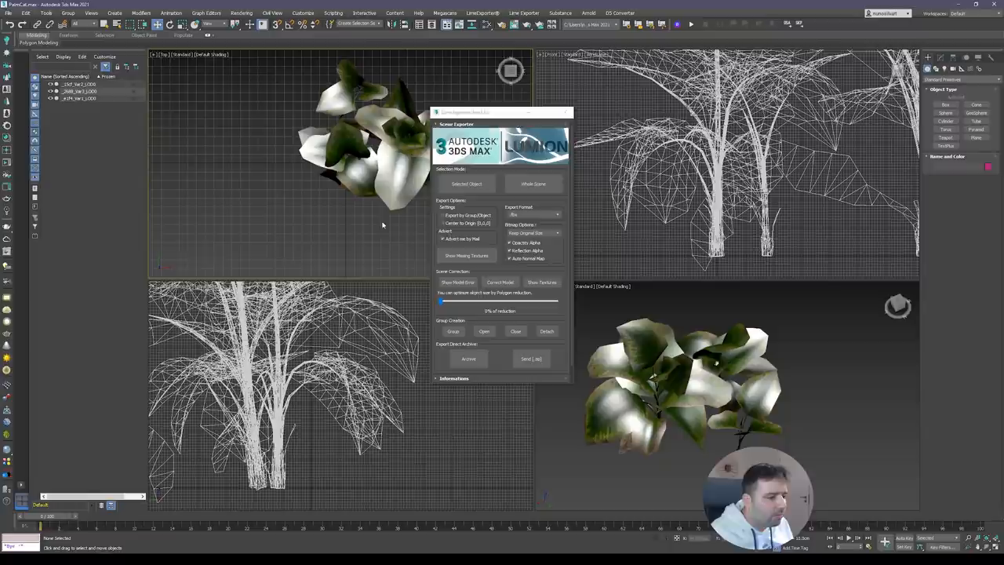
pyautogui.click(531, 359)
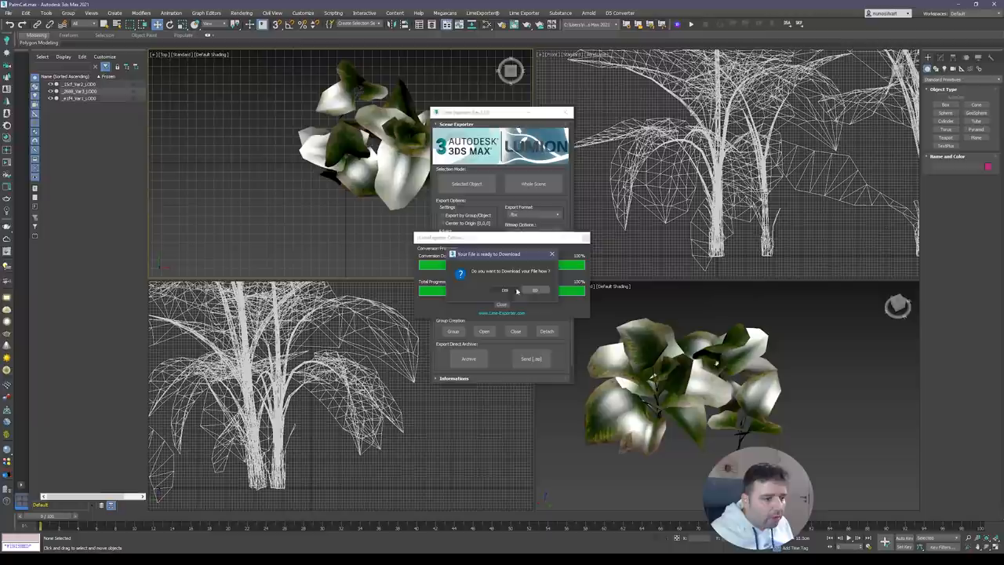
pyautogui.click(505, 290)
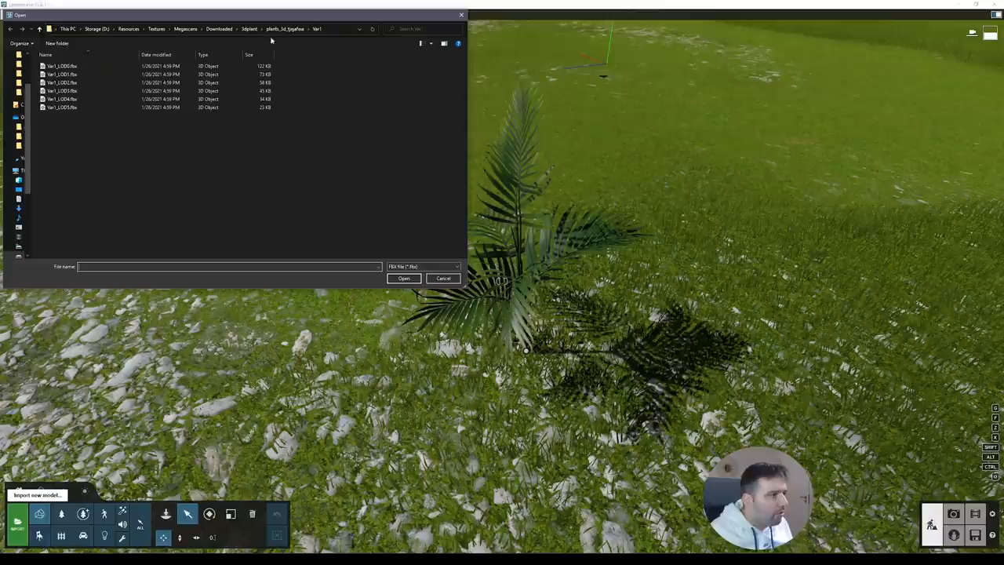
# - Browse to the LimeExporter folder and import PalmCat.fbx under the name PalmCat
pyautogui.click(403, 278)
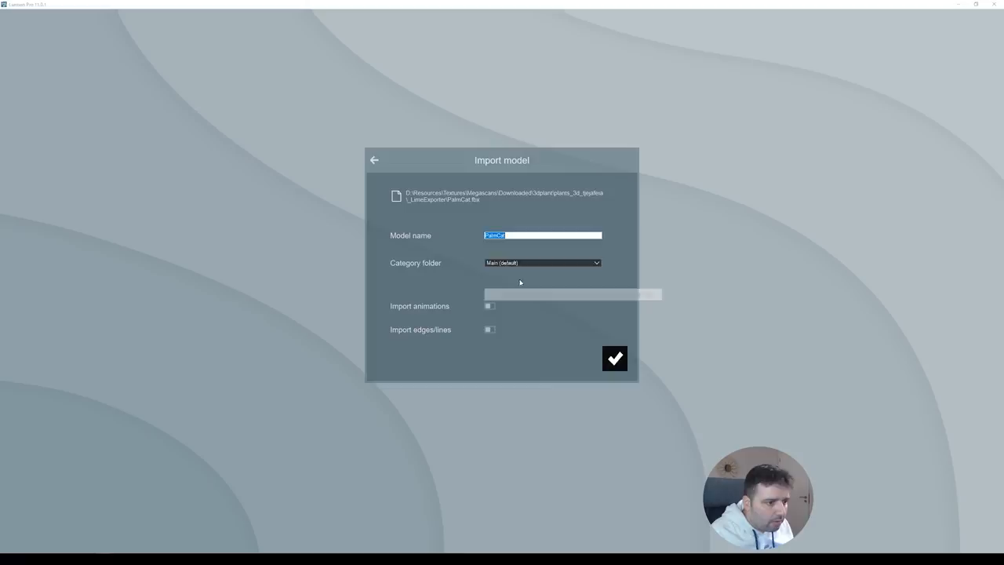
pyautogui.click(614, 359)
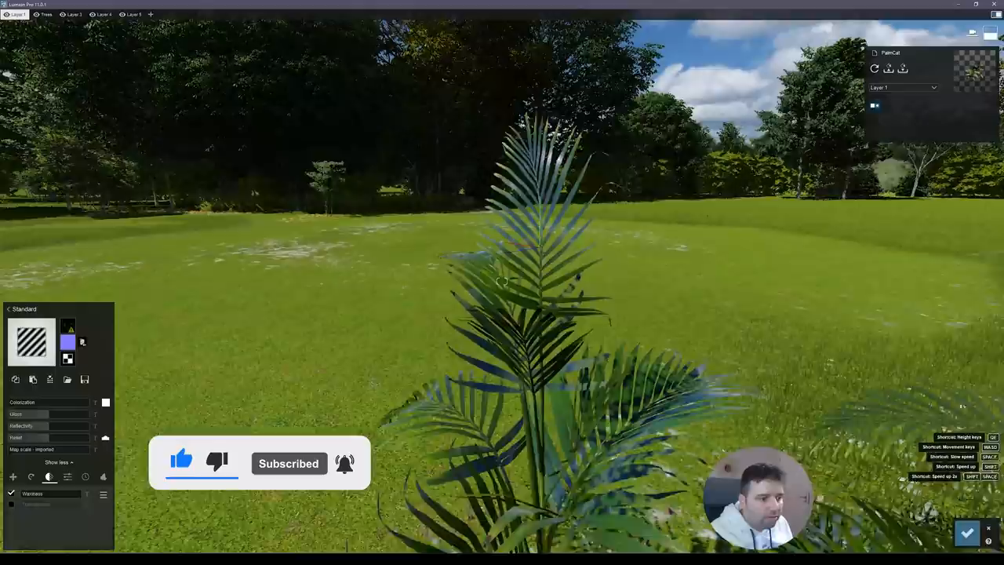
# - Set the Atlas folder's 4K_Normal.tga as the PalmCat material's normal map
pyautogui.click(124, 342)
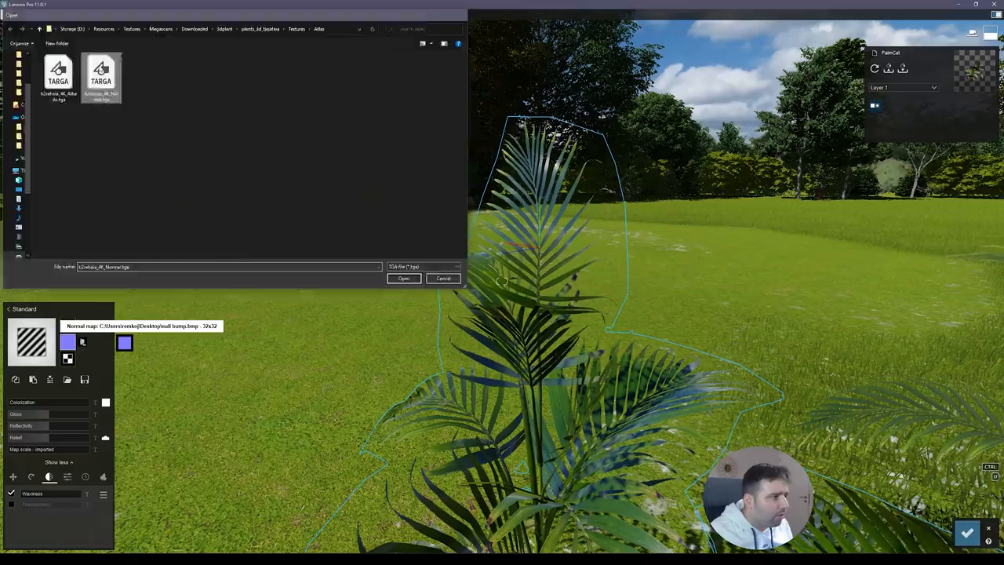
pyautogui.click(403, 278)
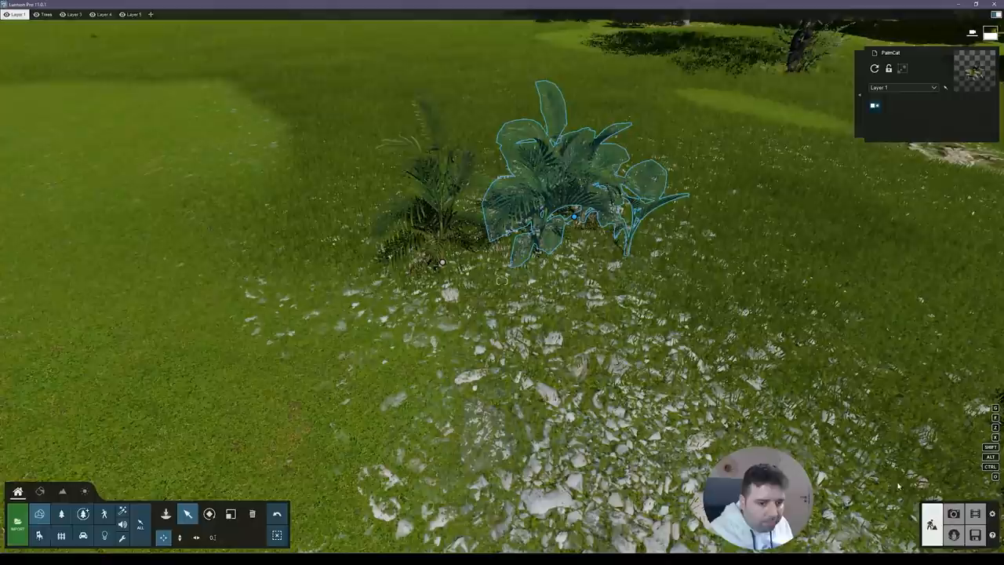
pyautogui.click(954, 514)
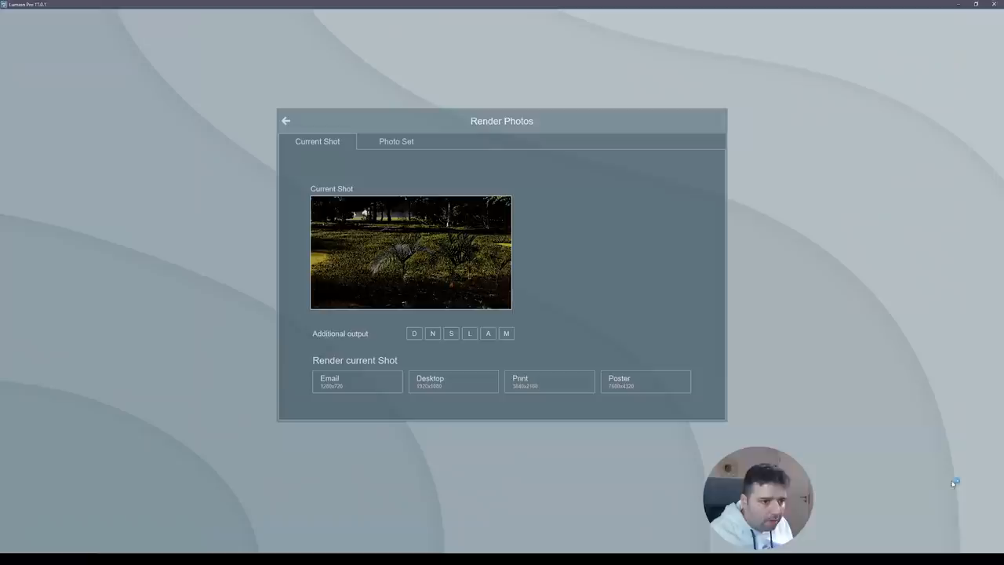
# - Lower the sun height to 22.9° and finish the 1920x1080 Photo 3 render
pyautogui.click(286, 121)
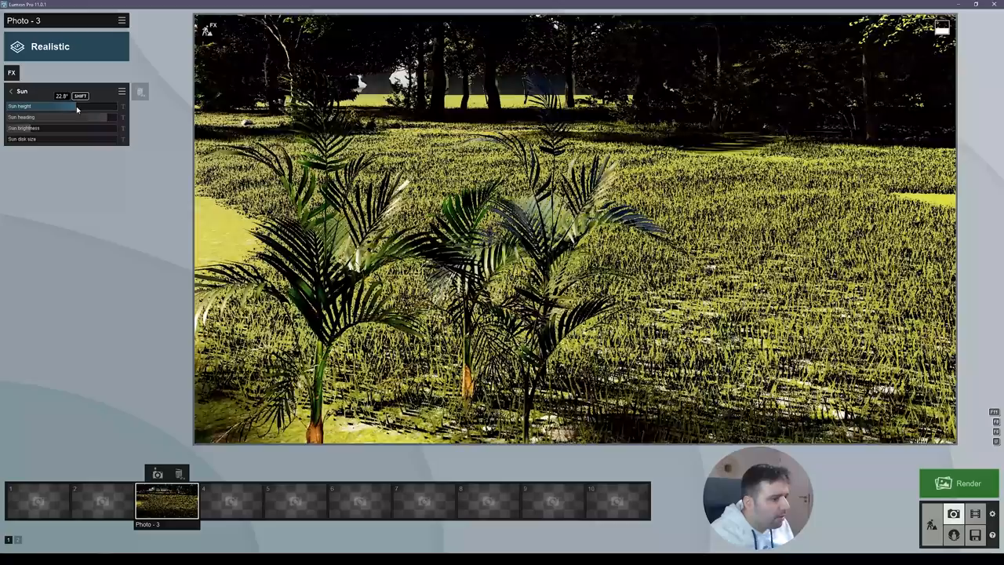
pyautogui.moveTo(47, 117); pyautogui.dragTo(113, 117)
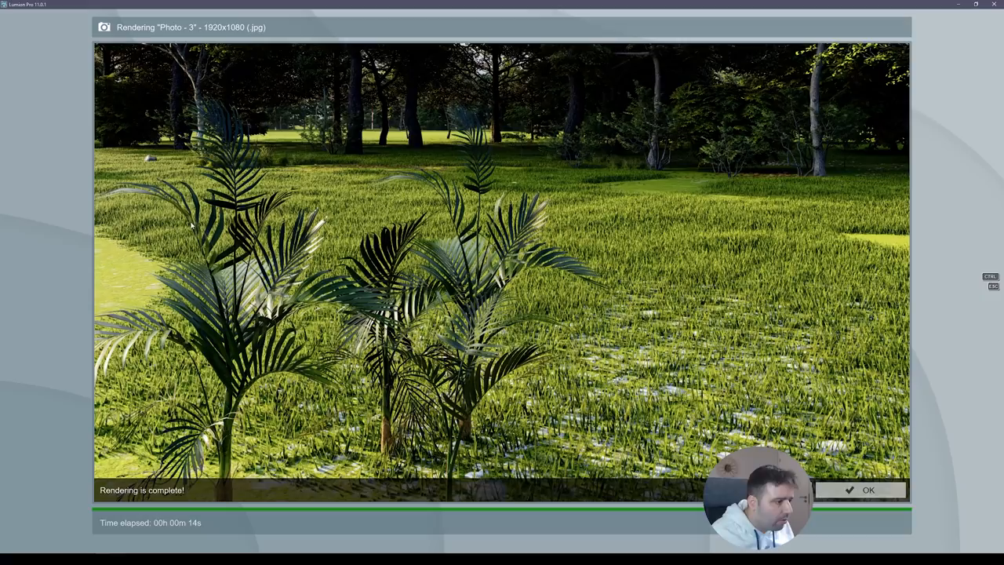
pyautogui.click(860, 489)
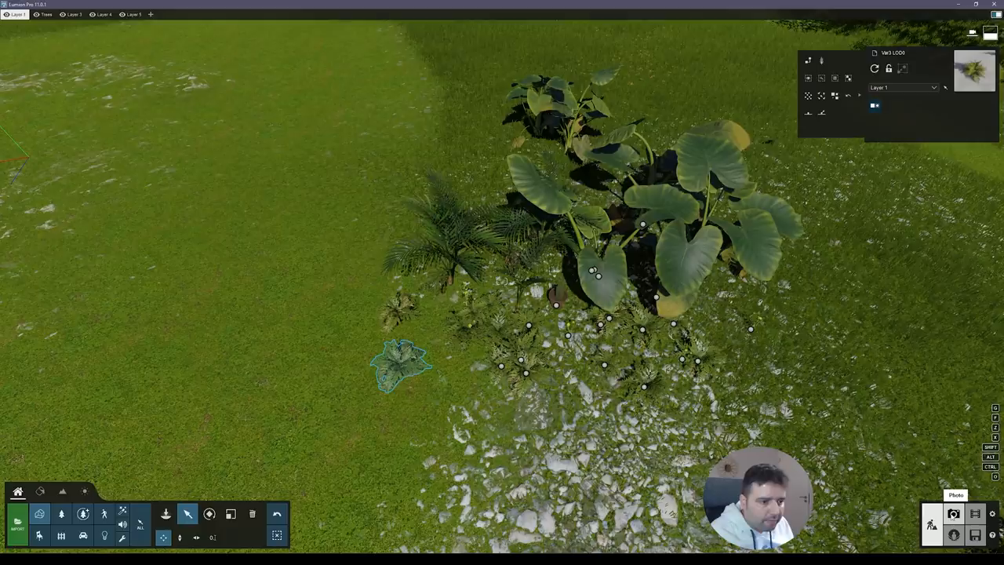
# - Switch to Photo mode to frame the broad-leaved plants beside the palms in Photo 3
pyautogui.click(955, 495)
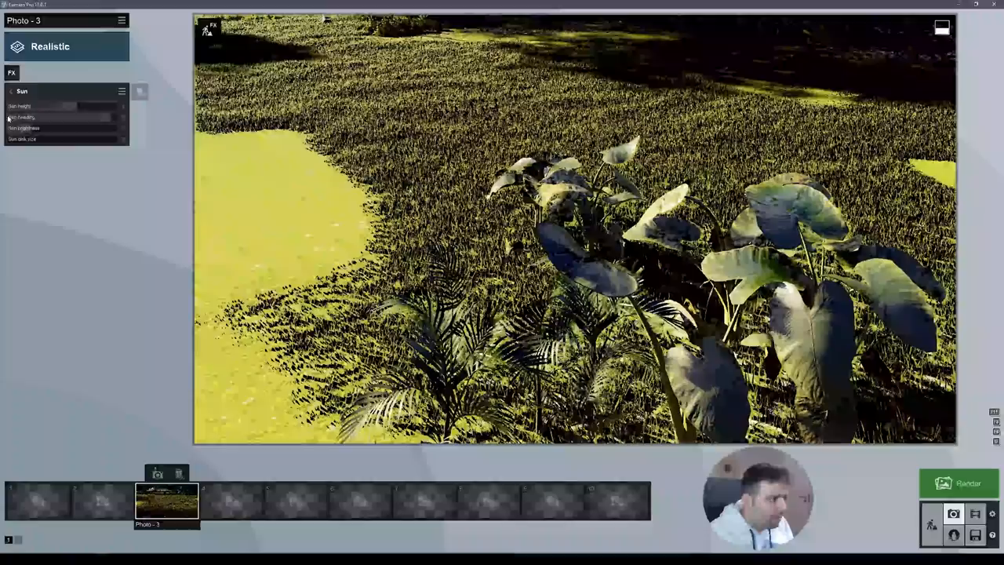